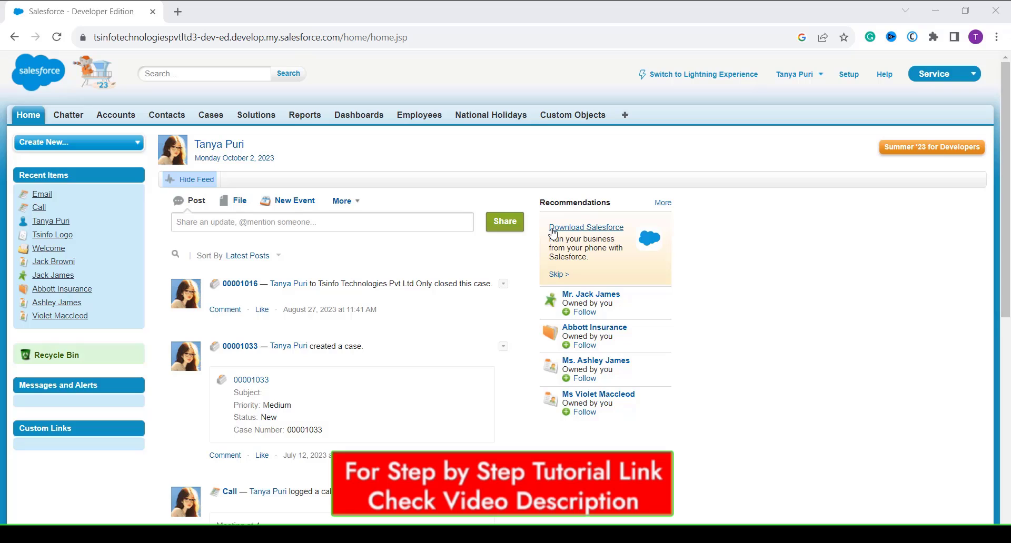
mouse_move(700, 111)
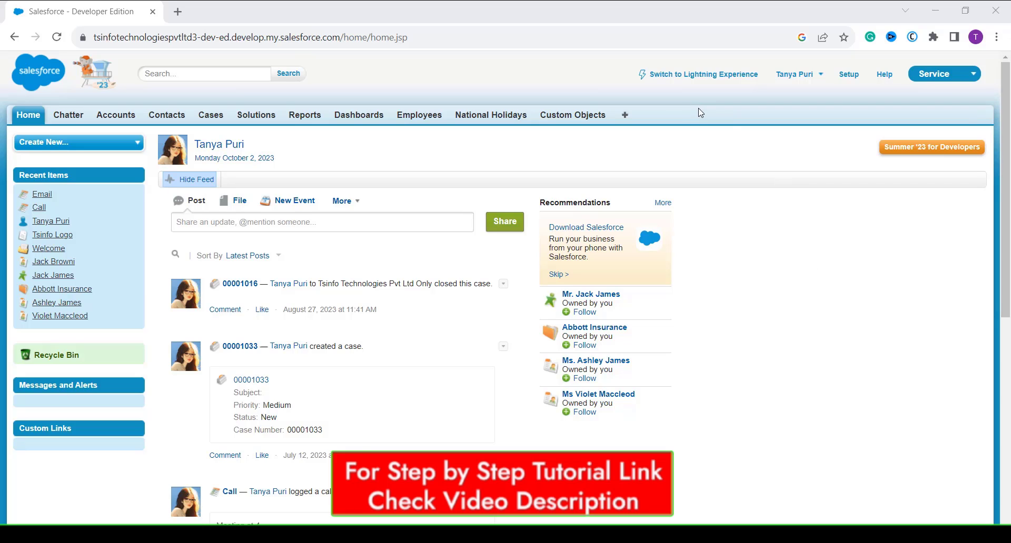
mouse_move(680, 123)
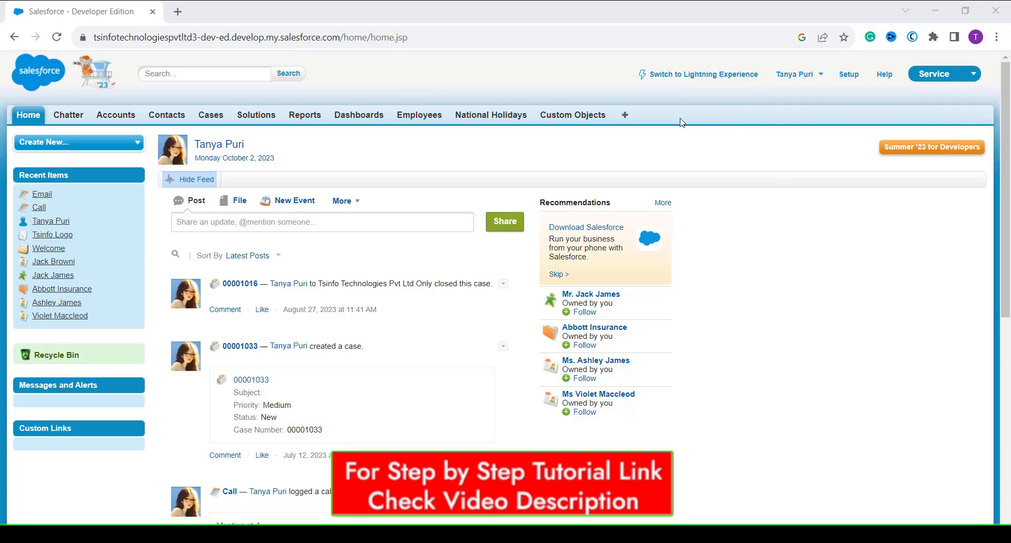
mouse_move(661, 122)
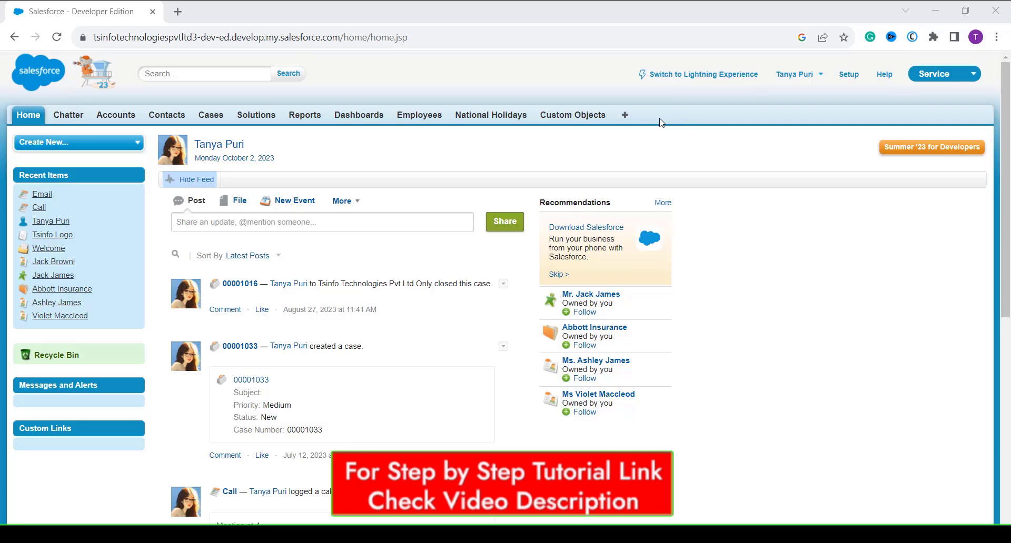
mouse_move(626, 116)
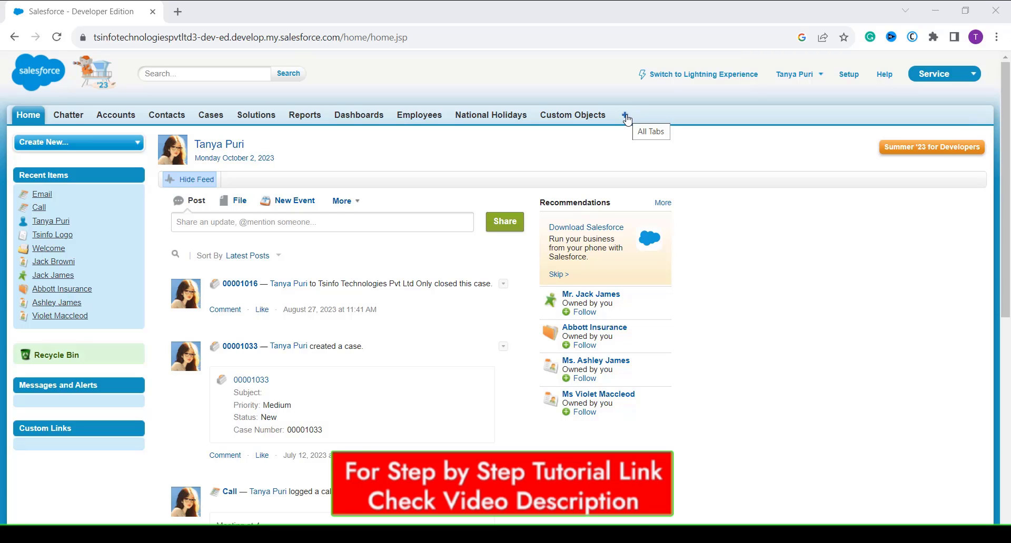
Go to the Documents home page via the All Tabs list.
left_click(624, 115)
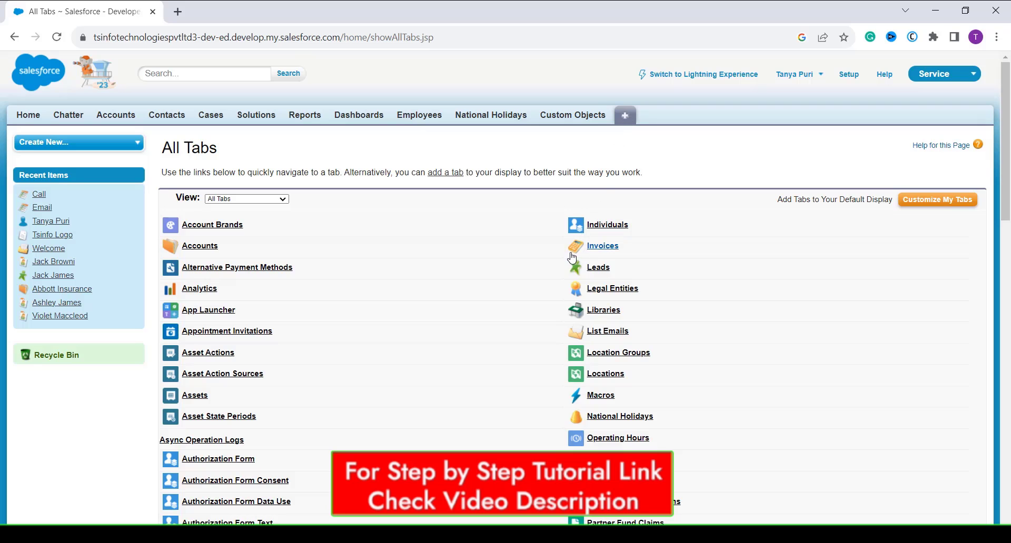
scroll("down", 3)
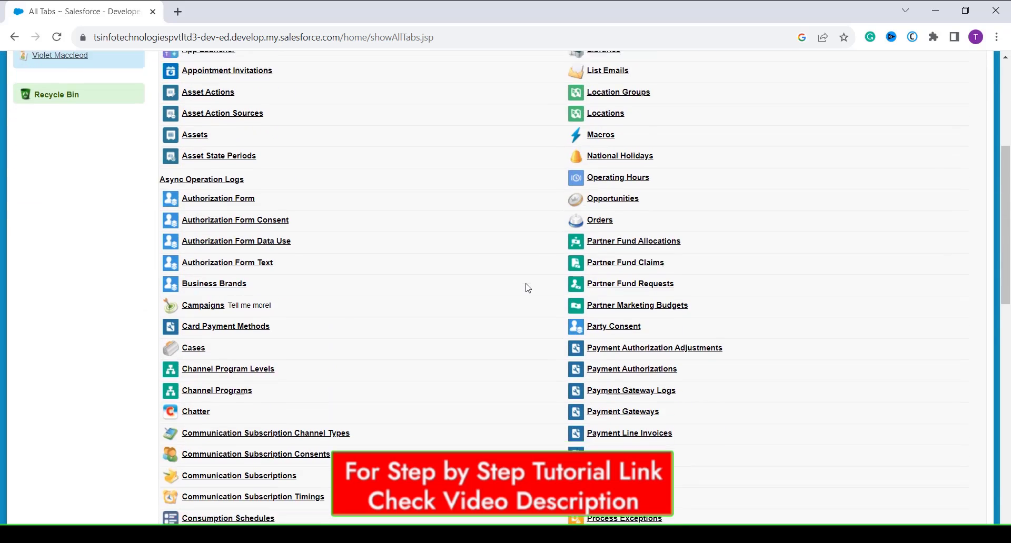
scroll("down", 3)
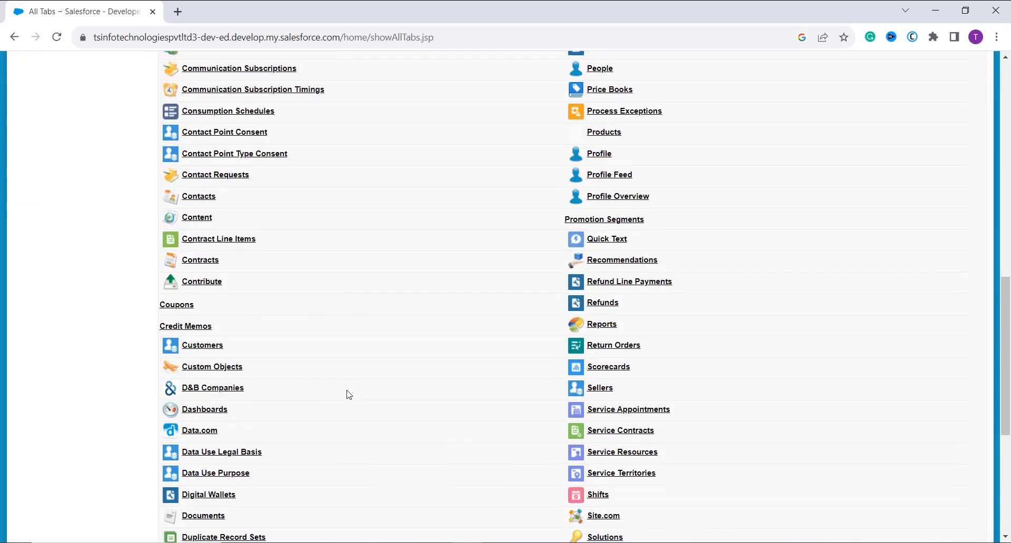
left_click(202, 516)
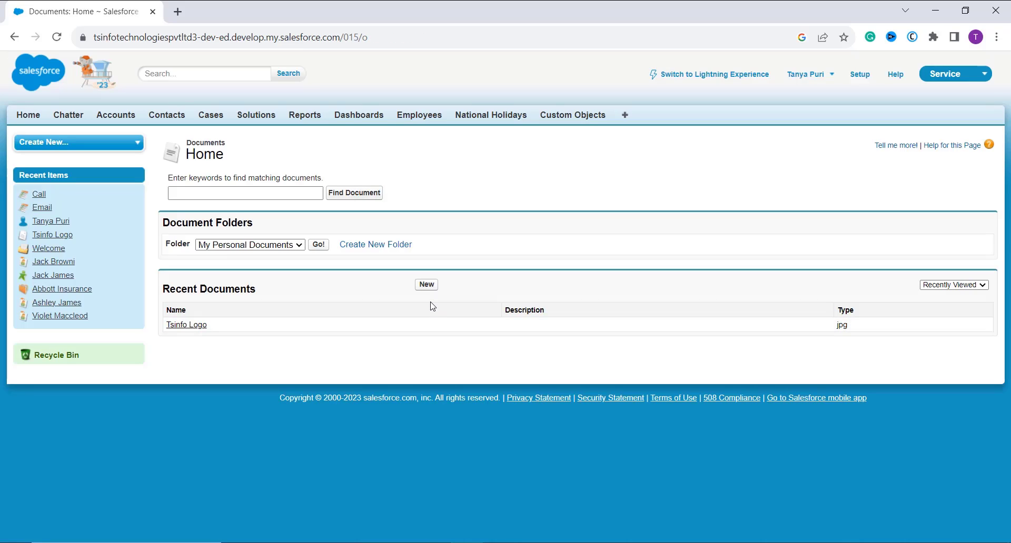
mouse_move(430, 292)
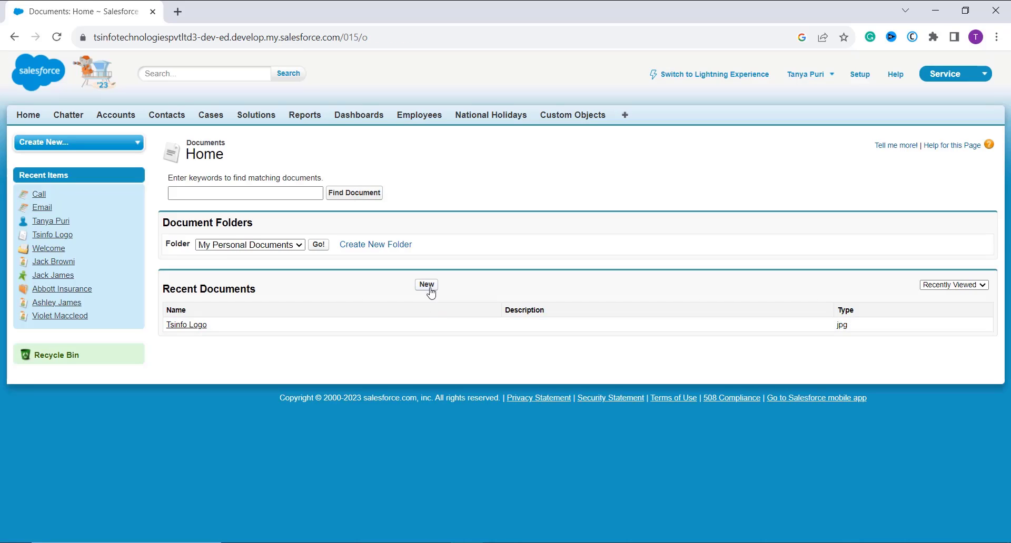
Begin a new document named Resume in My Personal Documents, marked Externally Available Image.
left_click(426, 284)
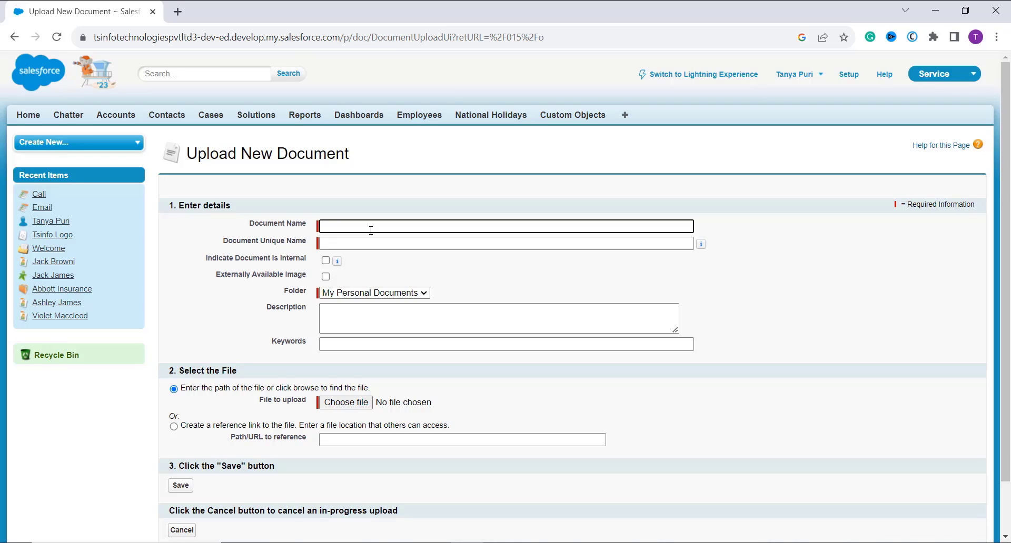
type("Resume")
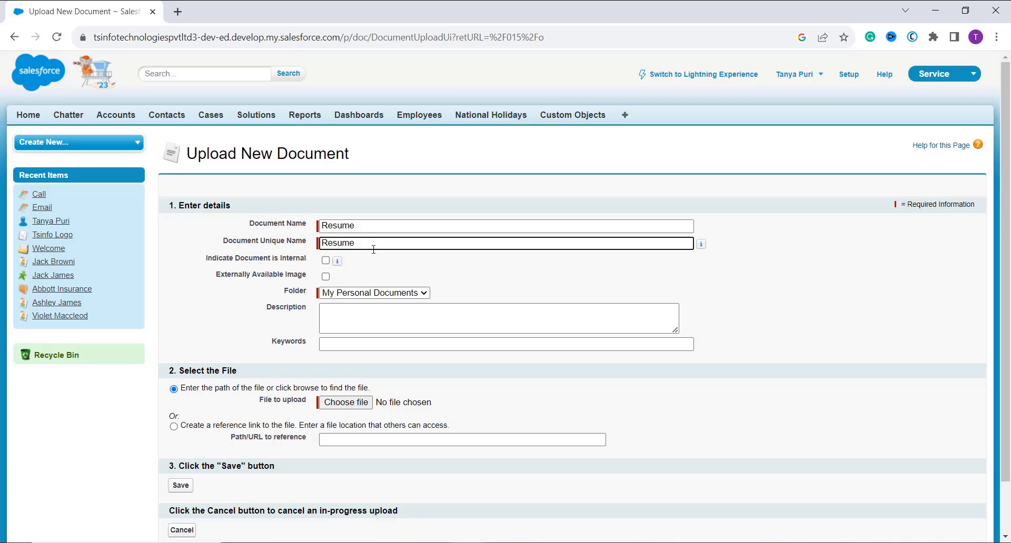
mouse_move(377, 257)
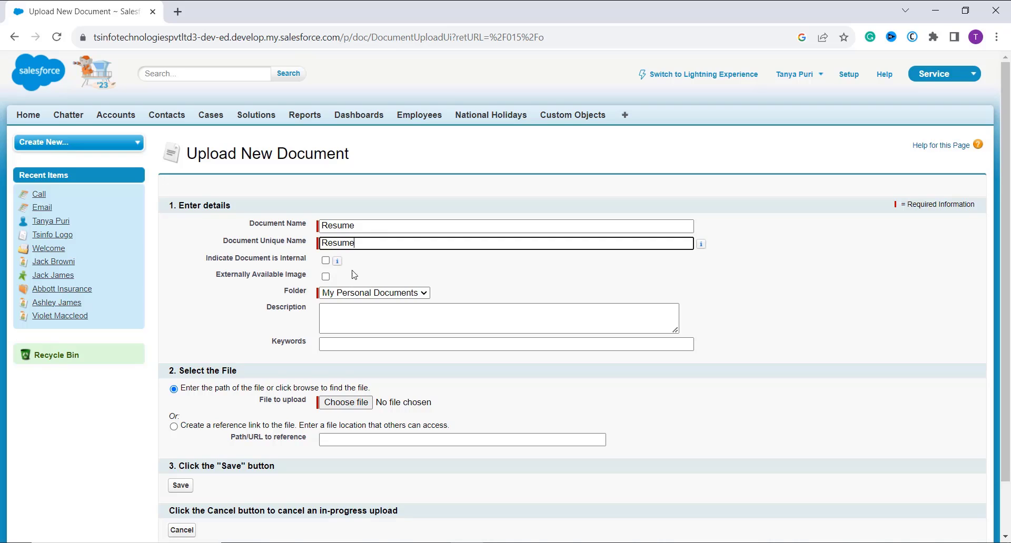
left_click(325, 276)
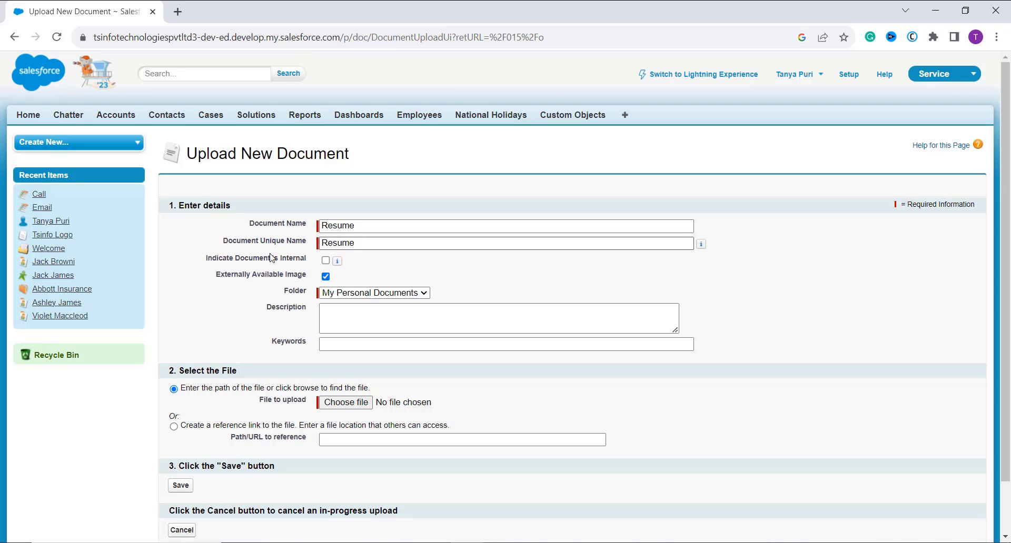
mouse_move(267, 265)
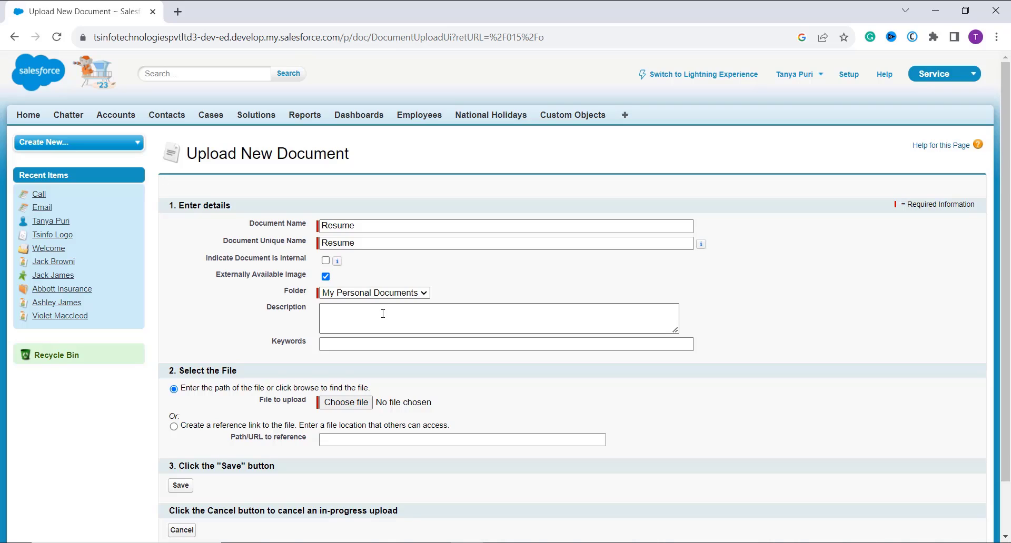
left_click(385, 318)
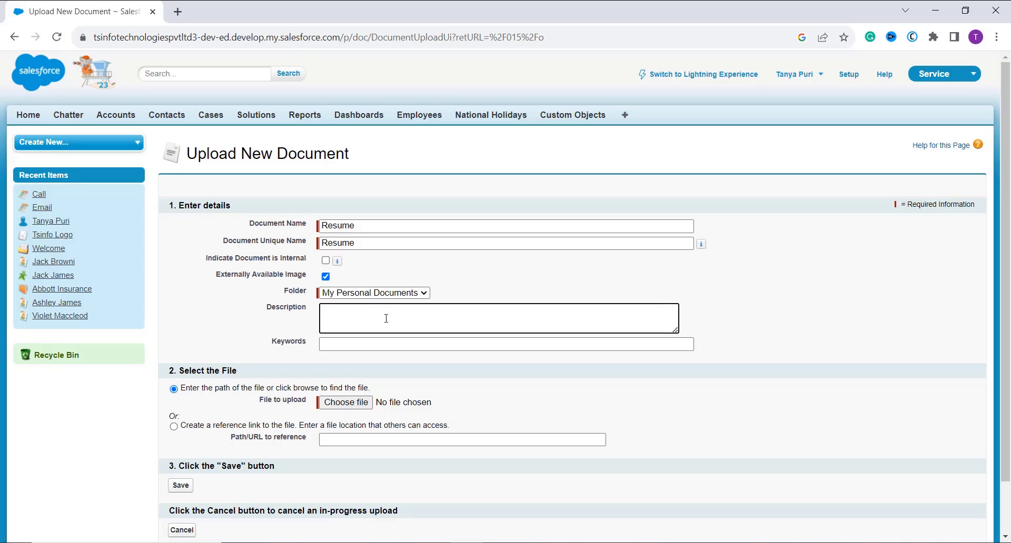
left_click(506, 344)
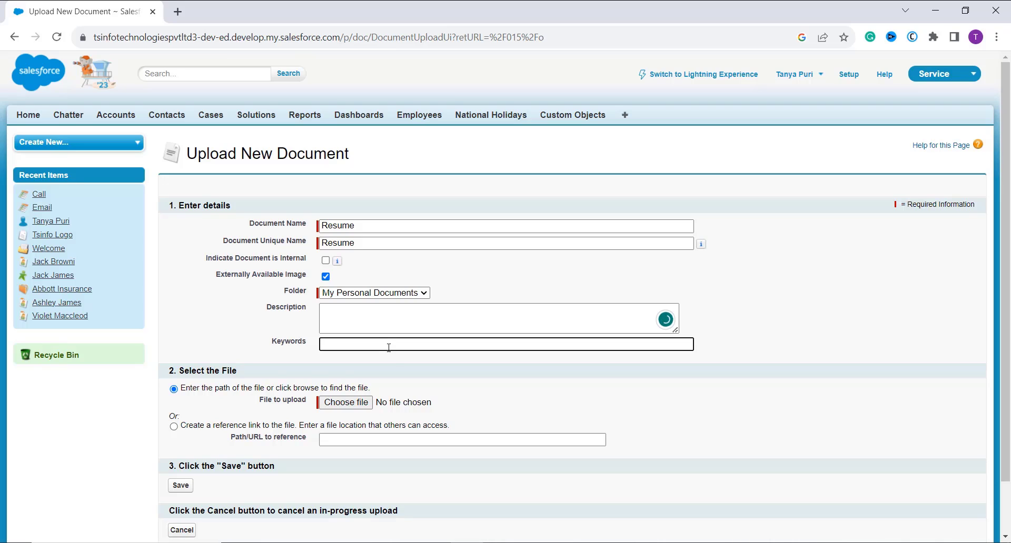
Attach the Salesforce T…Content.docx Word file from the computer to the upload form.
scroll("down", 3)
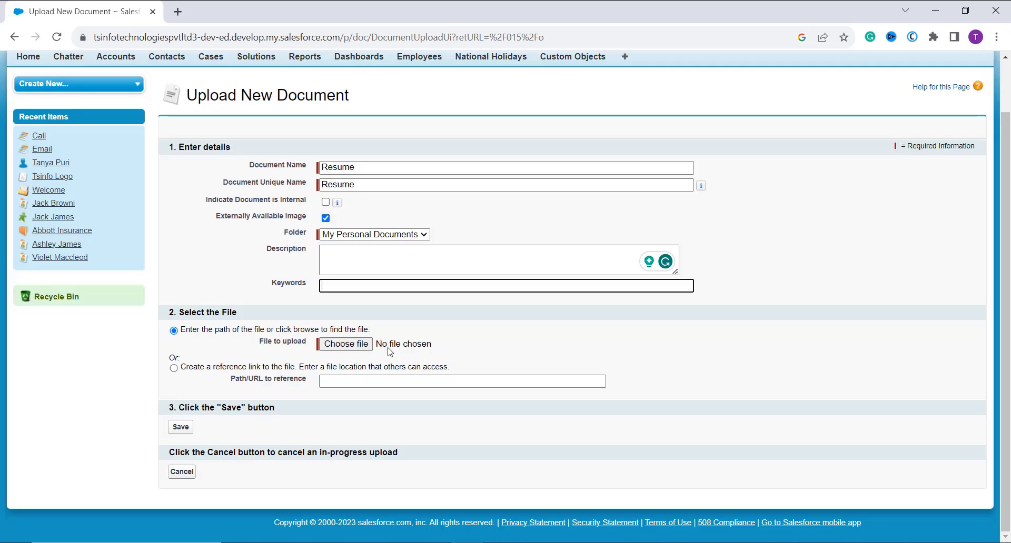
mouse_move(358, 339)
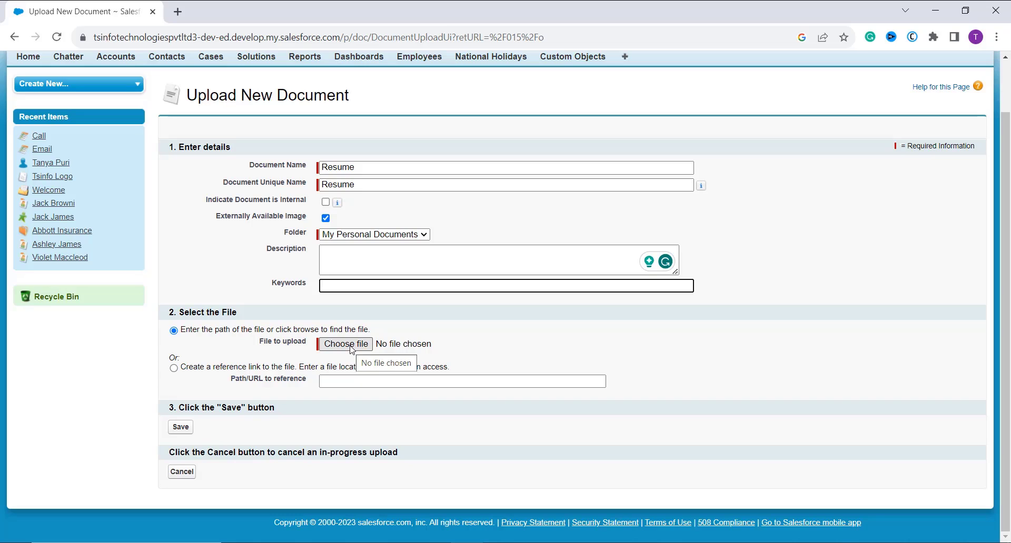
mouse_move(430, 320)
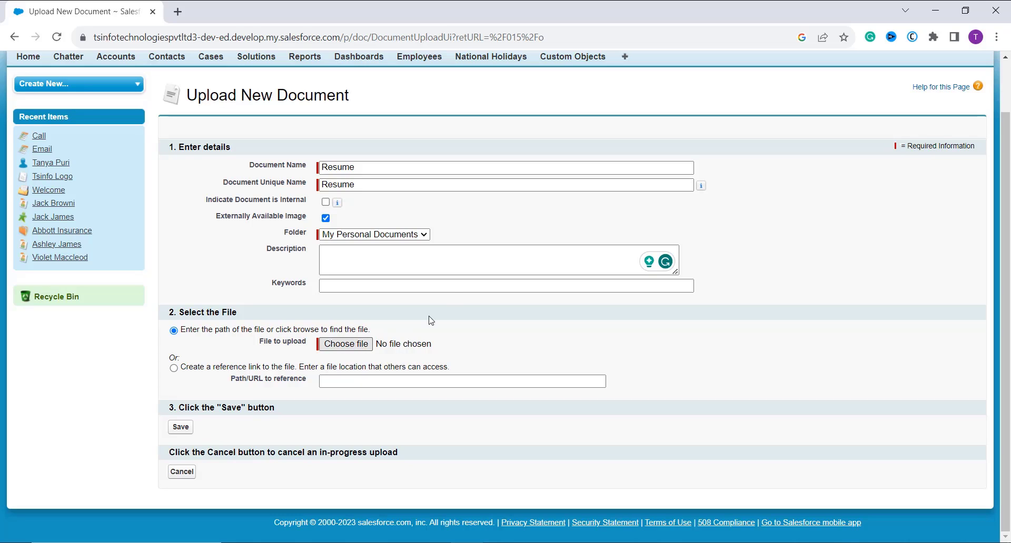
left_click(345, 344)
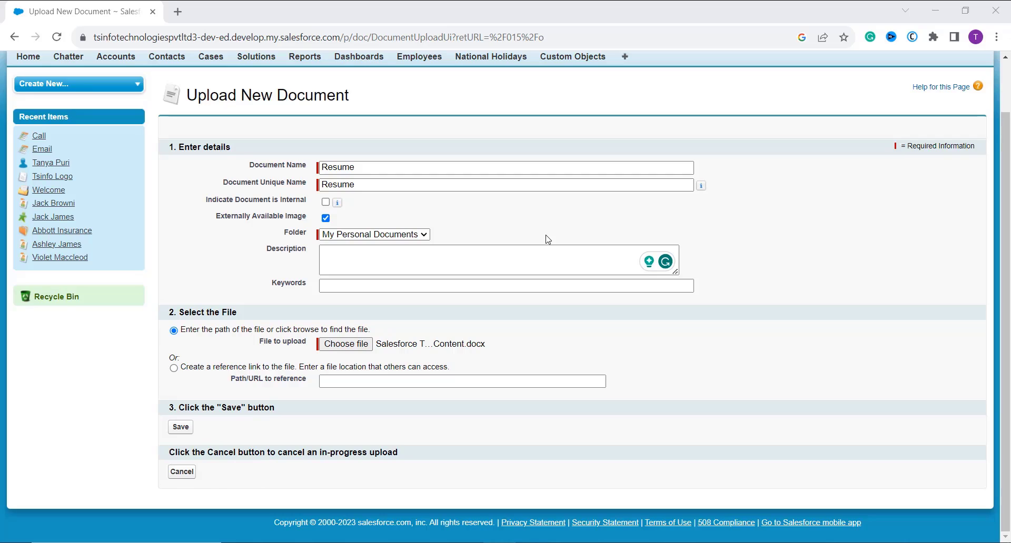
mouse_move(188, 419)
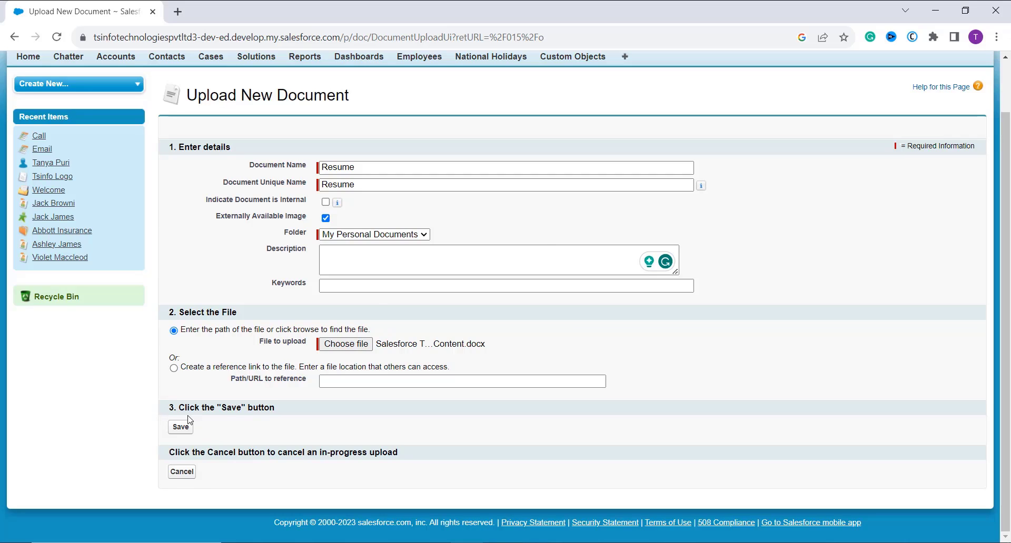
mouse_move(183, 433)
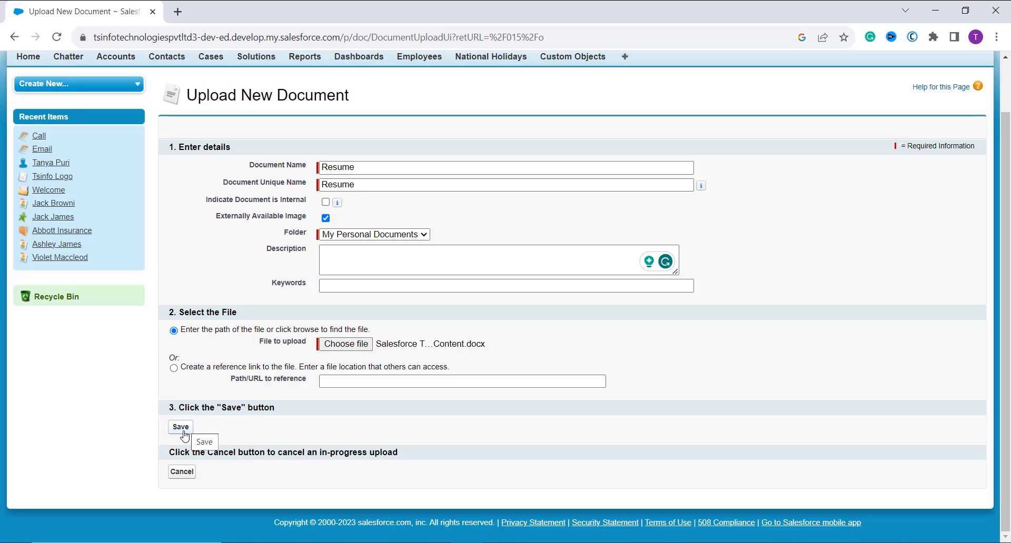
Save the Resume document and view its uploaded 28KB docx from the detail page.
left_click(180, 427)
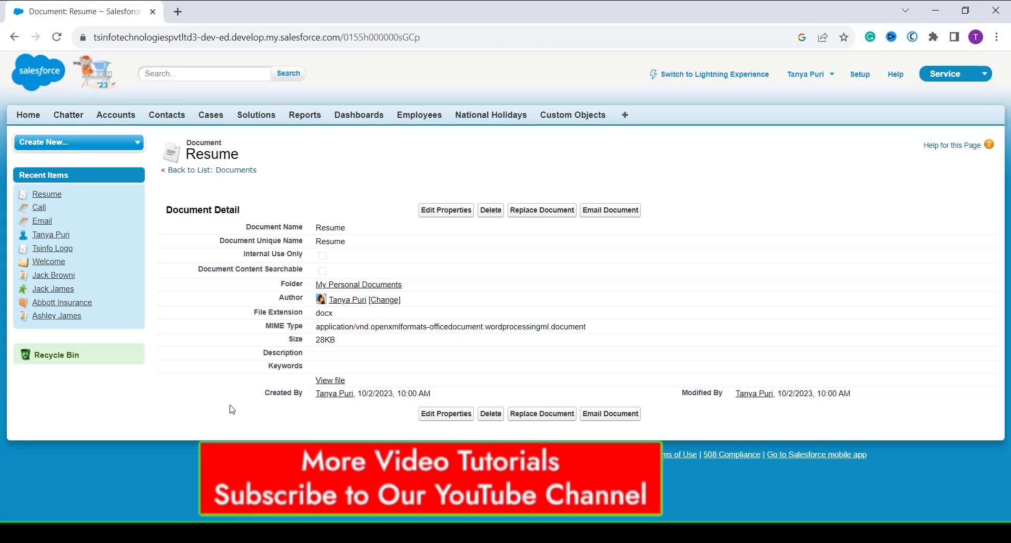
mouse_move(339, 386)
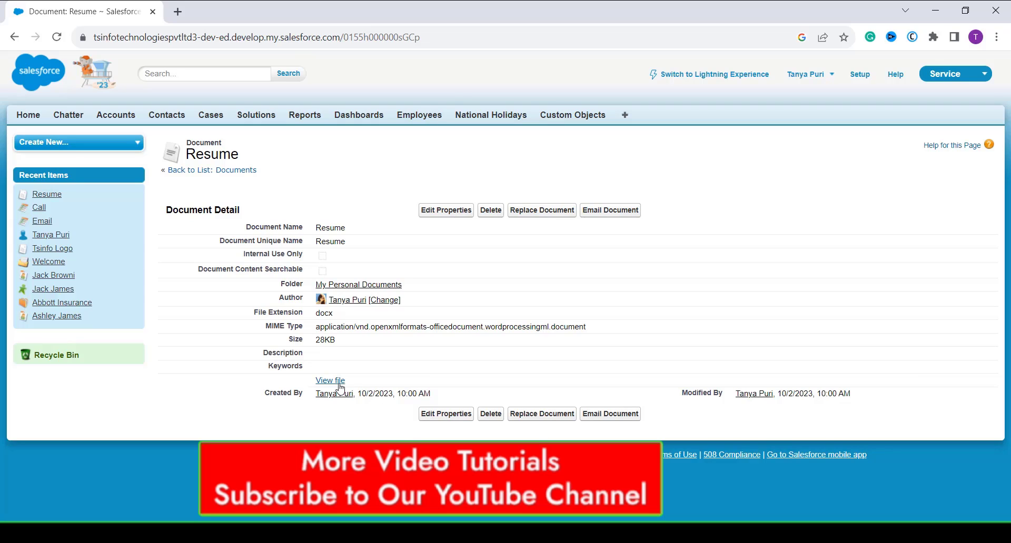
left_click(330, 380)
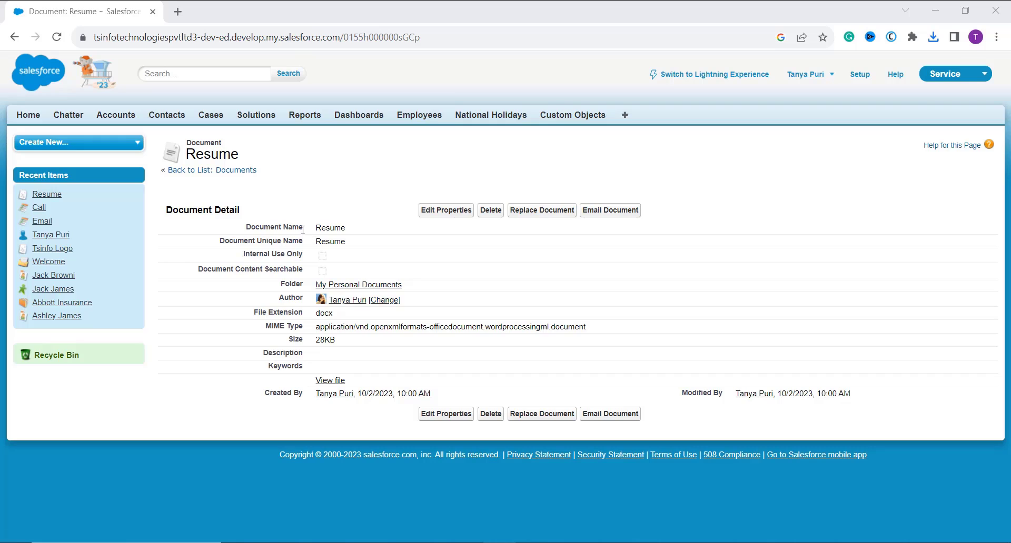
mouse_move(371, 318)
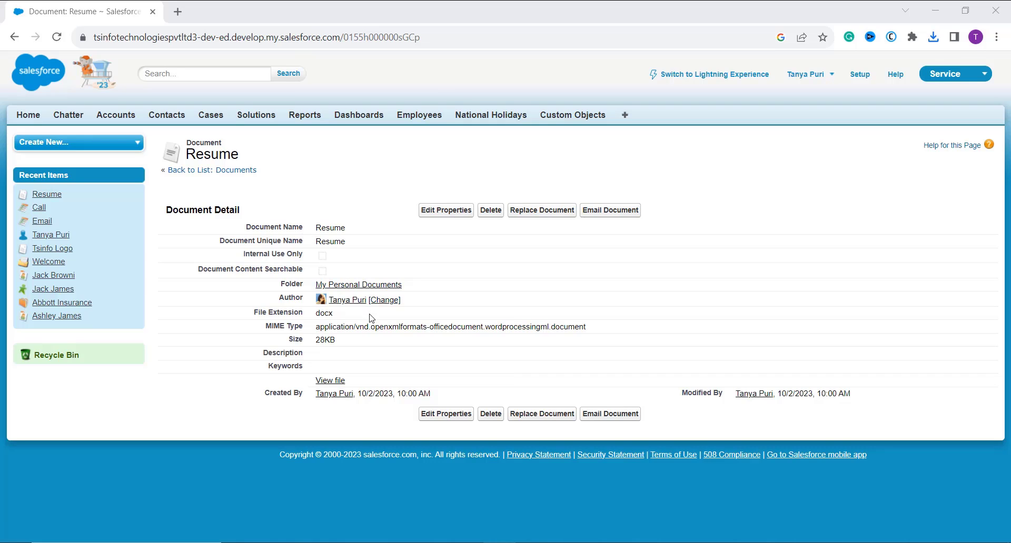
mouse_move(373, 322)
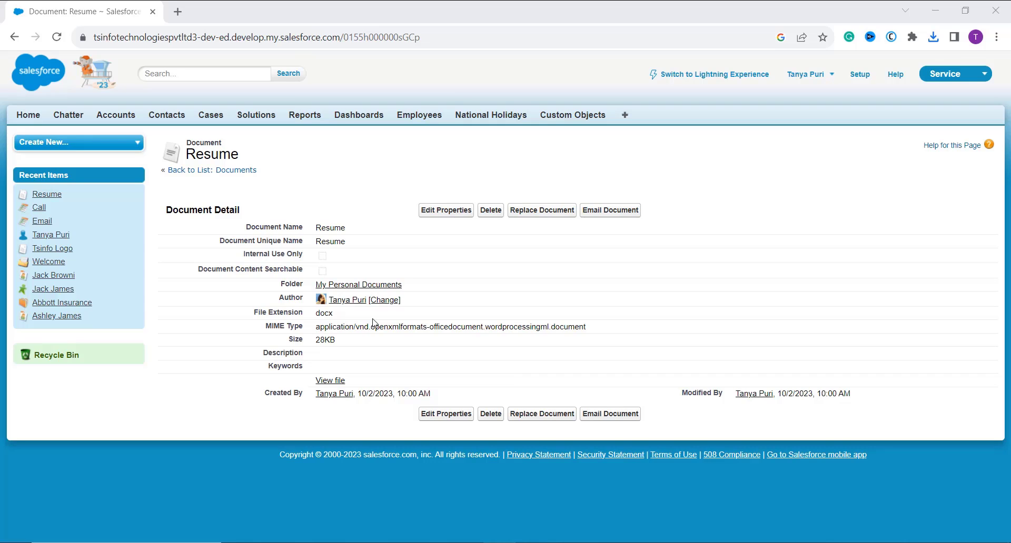
mouse_move(503, 65)
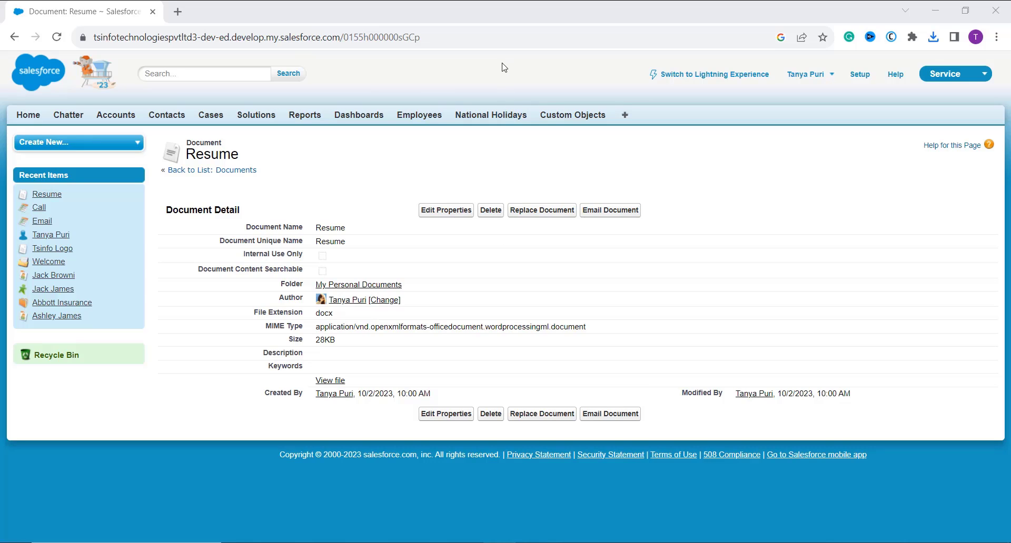